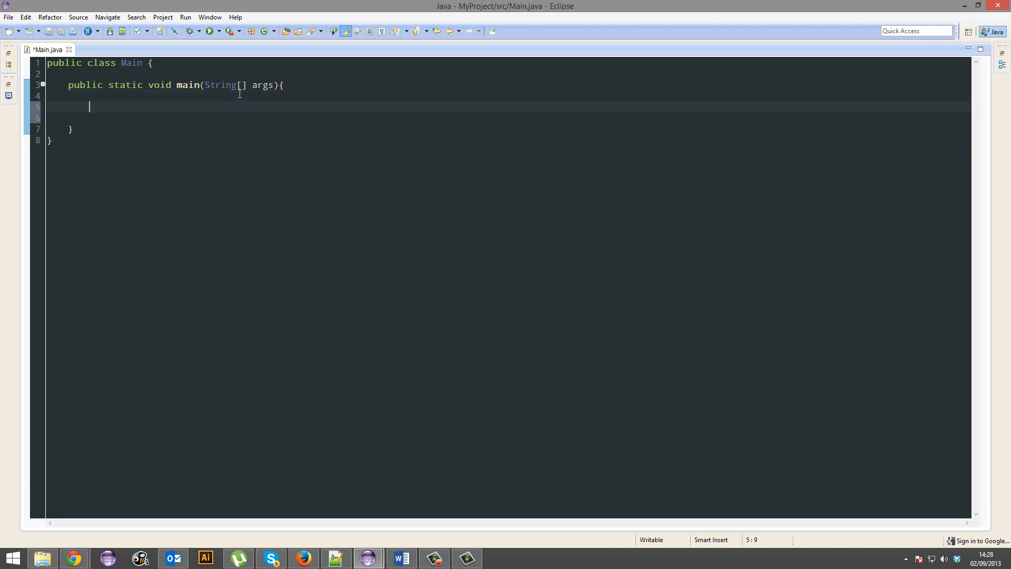
- Write System.out.println(Math.PI); in main, highlighting Math.PI to point it out
{"action": "type", "text": "System."}
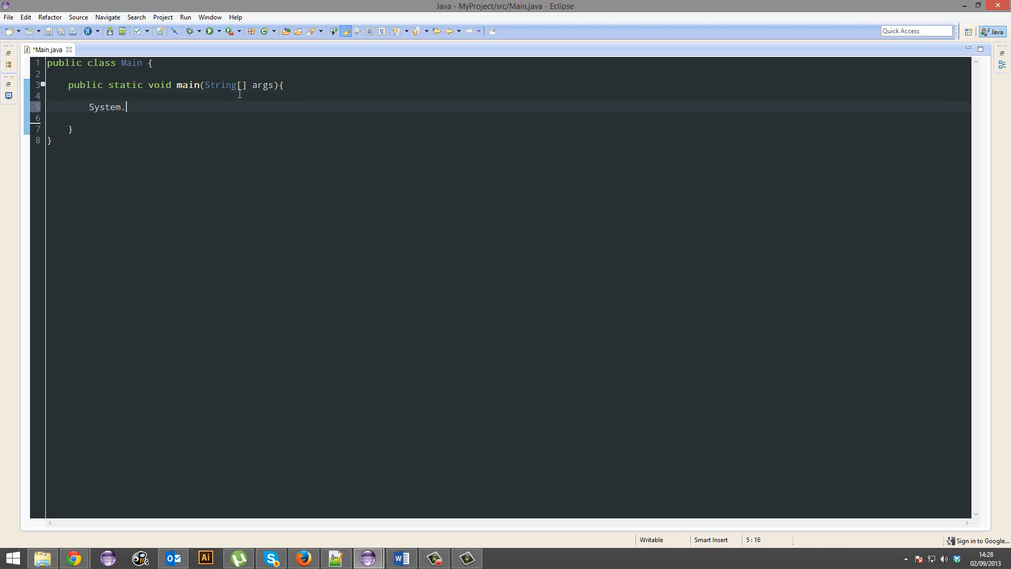
{"action": "type", "text": "out.println(M"}
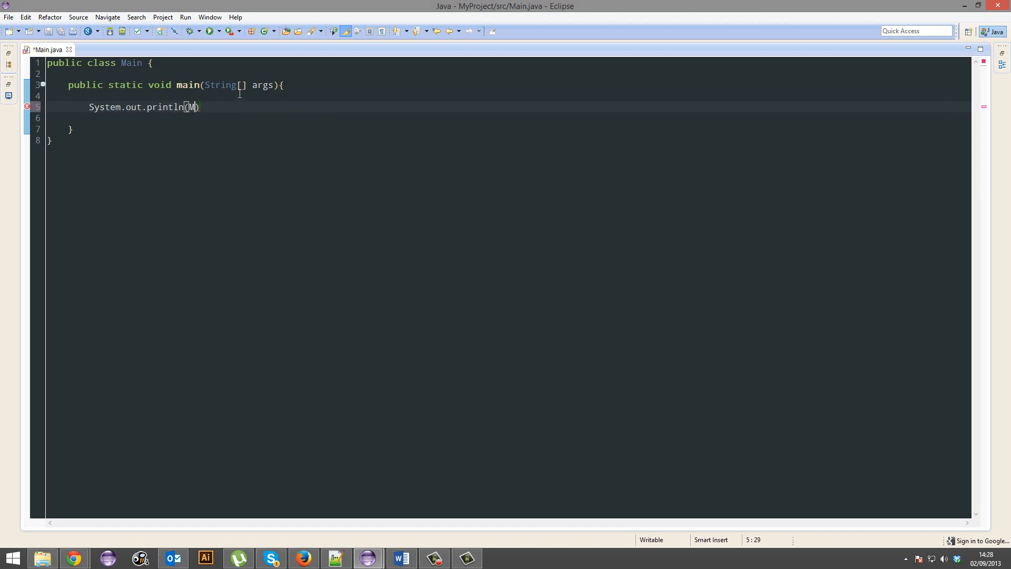
{"action": "type", "text": "ath.PI);"}
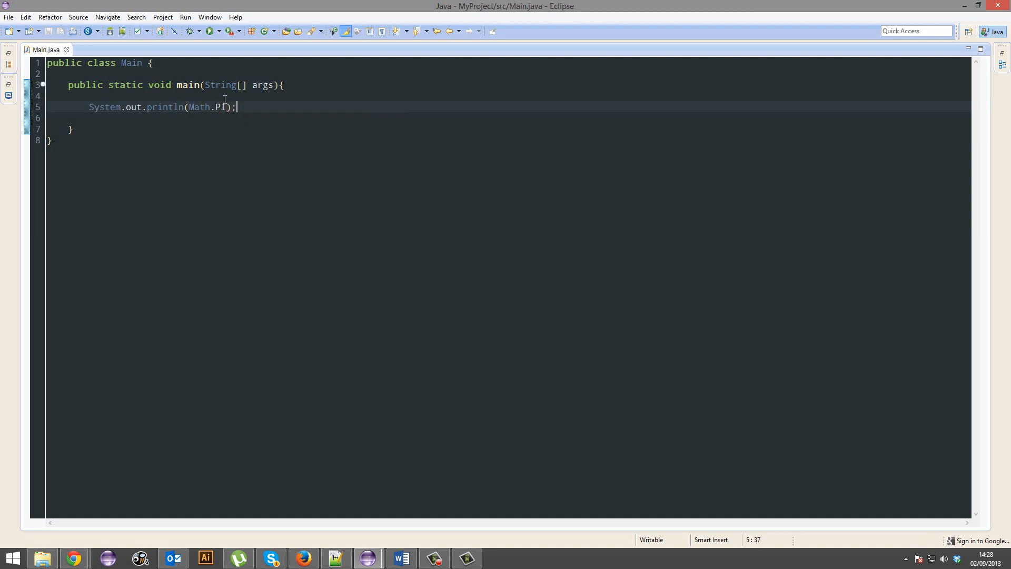
{"action": "double_click", "coordinate": [222, 107]}
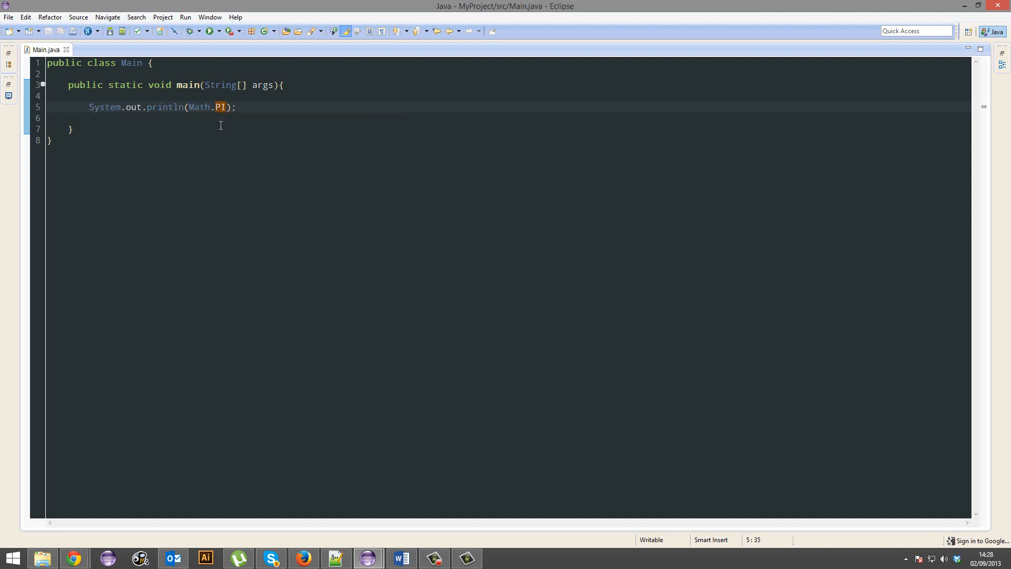
{"action": "double_click", "coordinate": [221, 107]}
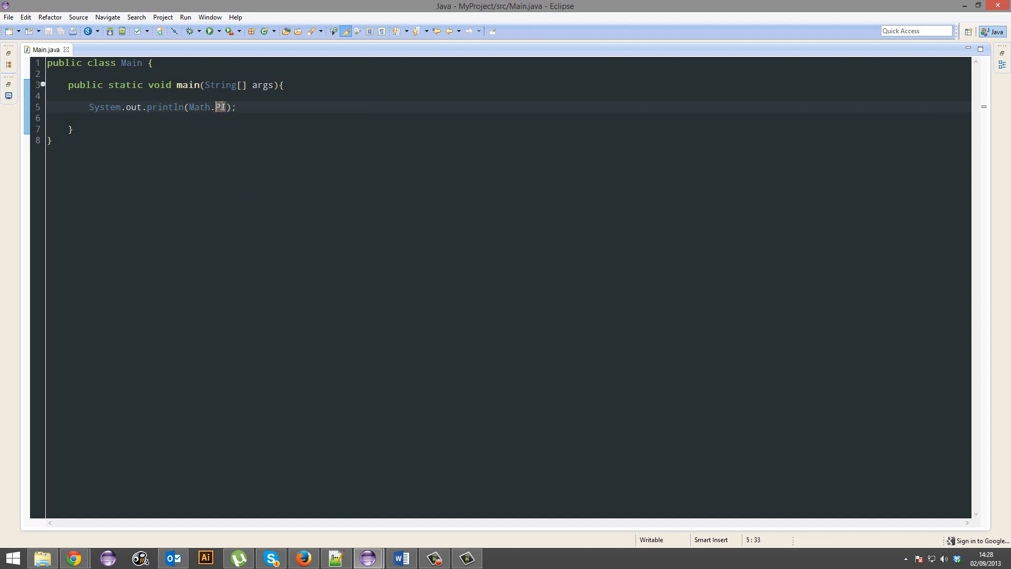
{"action": "double_click", "coordinate": [200, 108]}
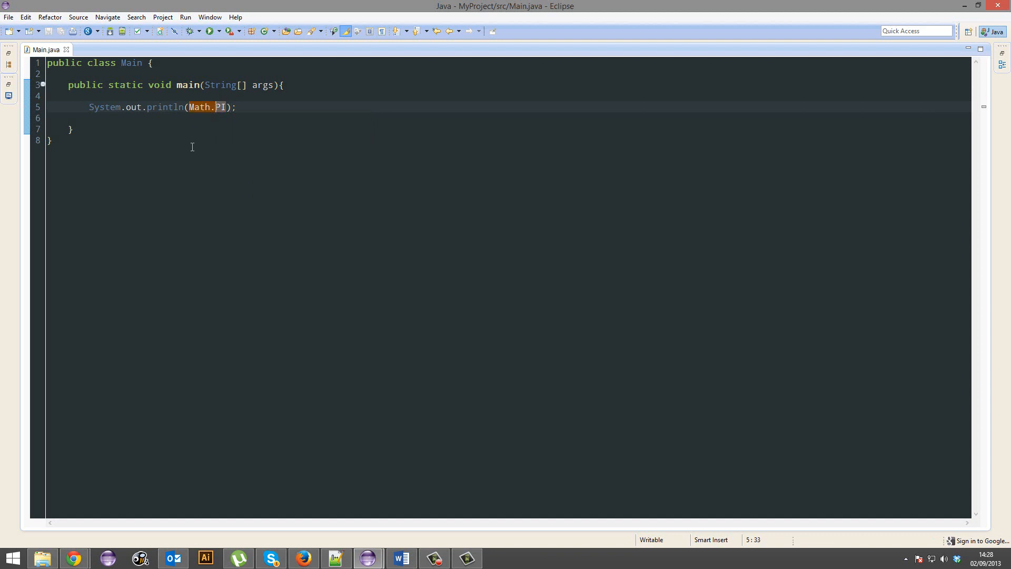
{"action": "left_click", "coordinate": [52, 140]}
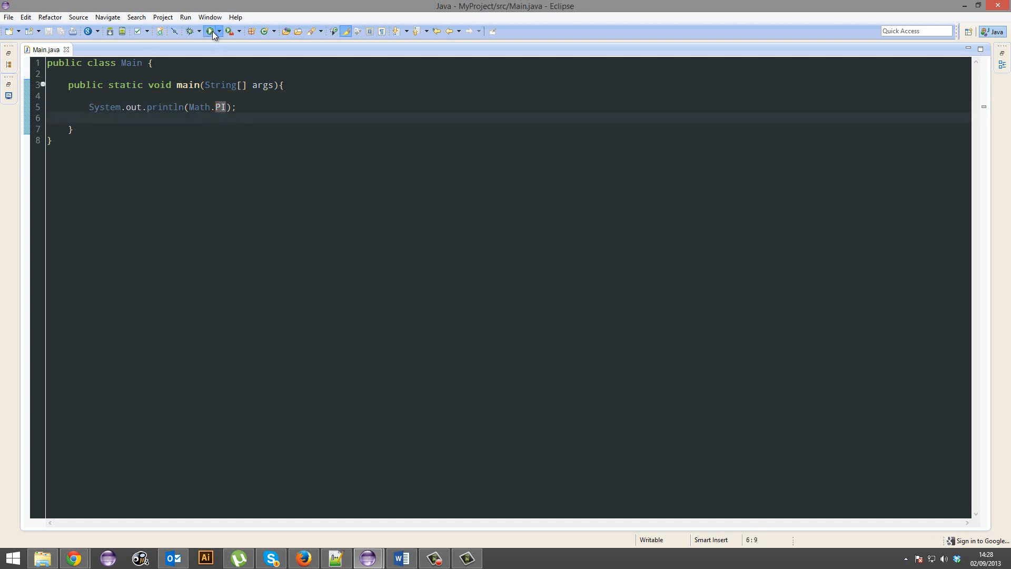
- Run the program to see PI printed and return to the end of the print statement
{"action": "left_click", "coordinate": [445, 140]}
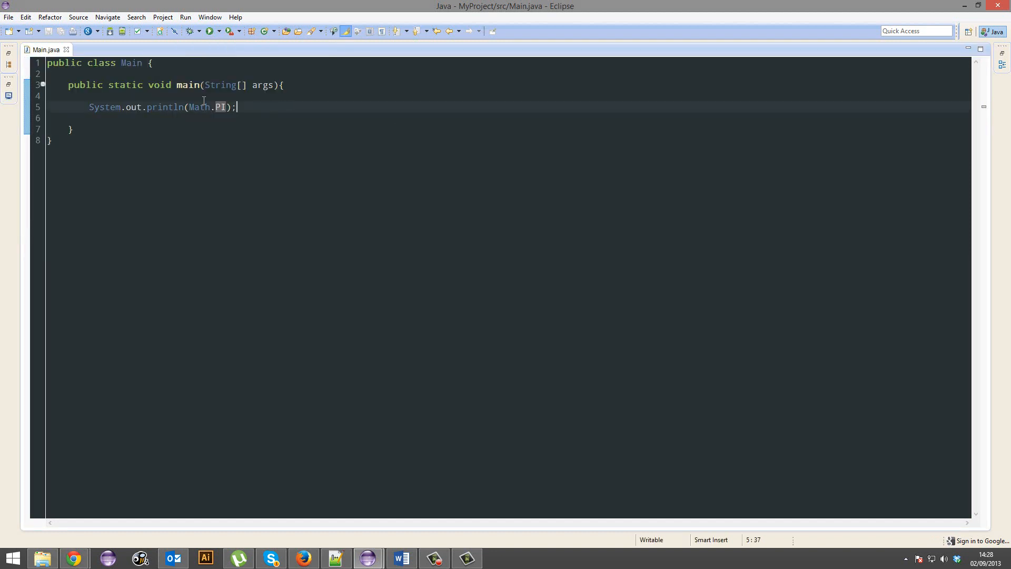
{"action": "left_click", "coordinate": [194, 107]}
{"action": "type", "text": "ceil"}
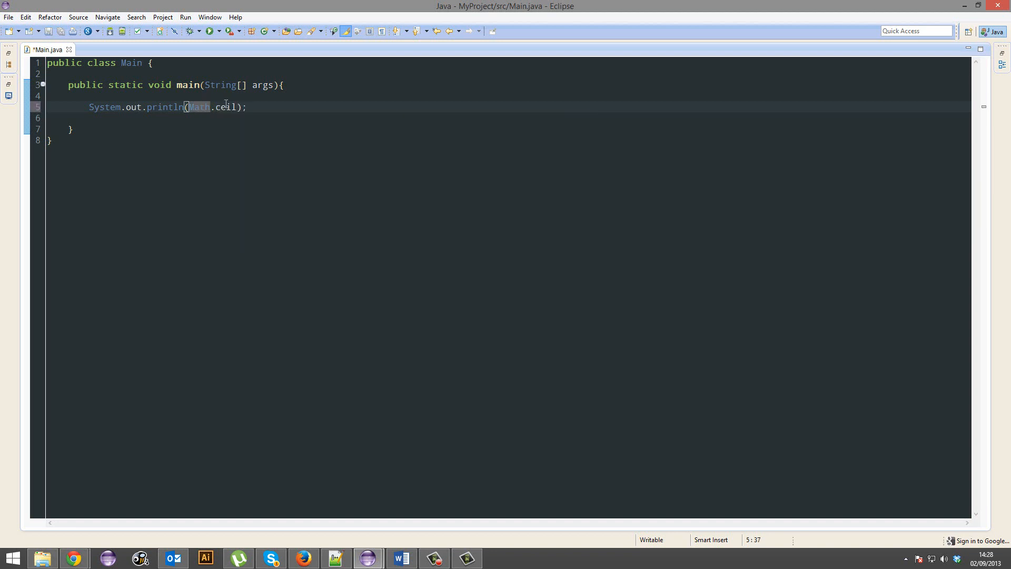
- Wrap Math.PI in Math.ceil, run it, then switch to Math.floor and run again
{"action": "type", "text": "(Math"}
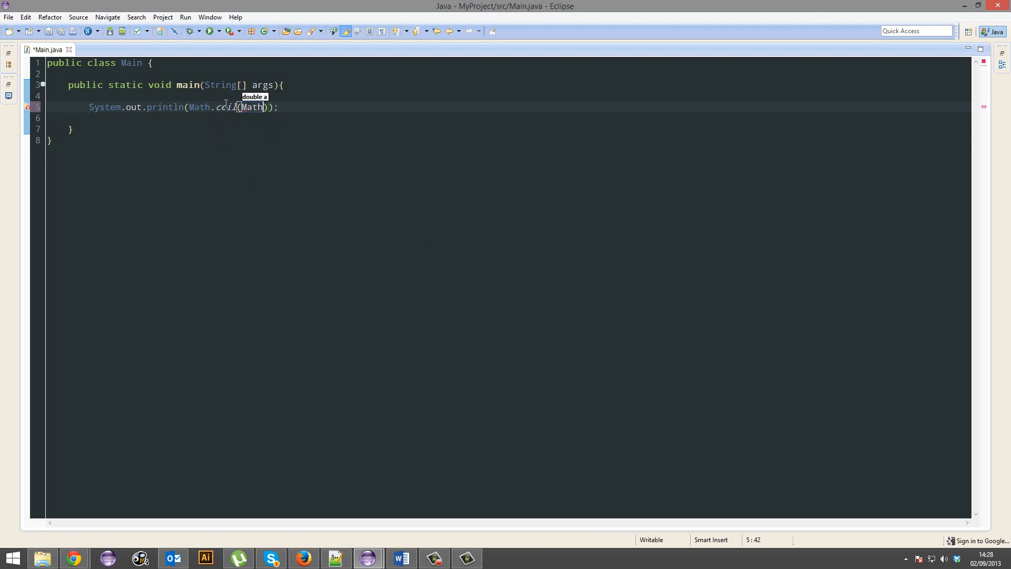
{"action": "type", "text": ".PI"}
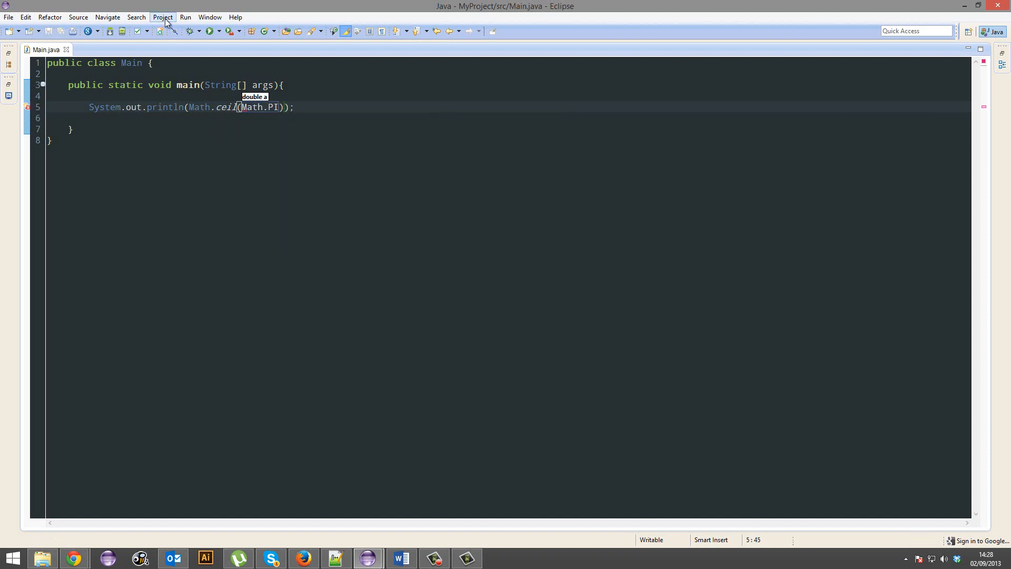
{"action": "left_click", "coordinate": [209, 31]}
{"action": "type", "text": "floor"}
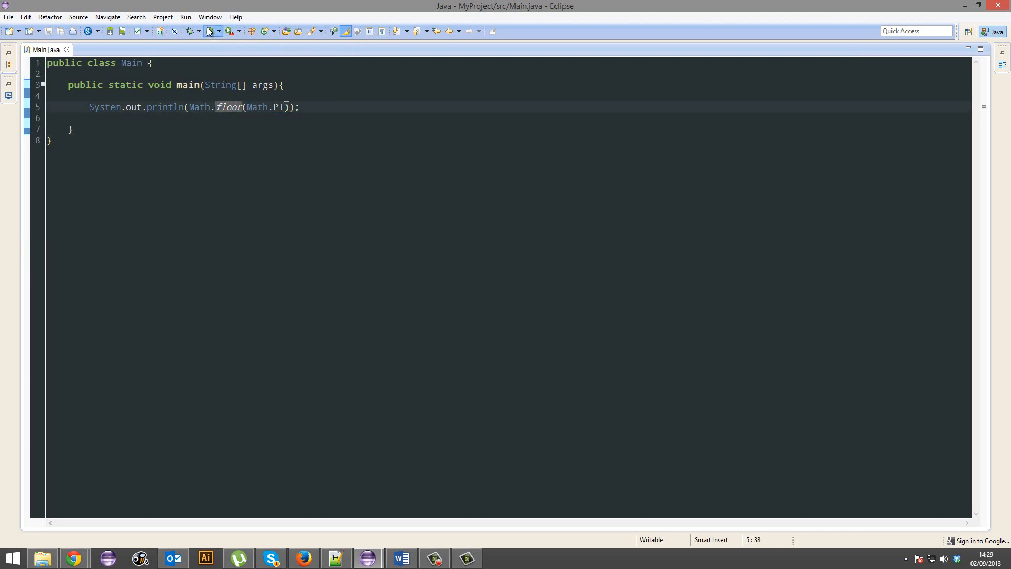
{"action": "left_click", "coordinate": [213, 31]}
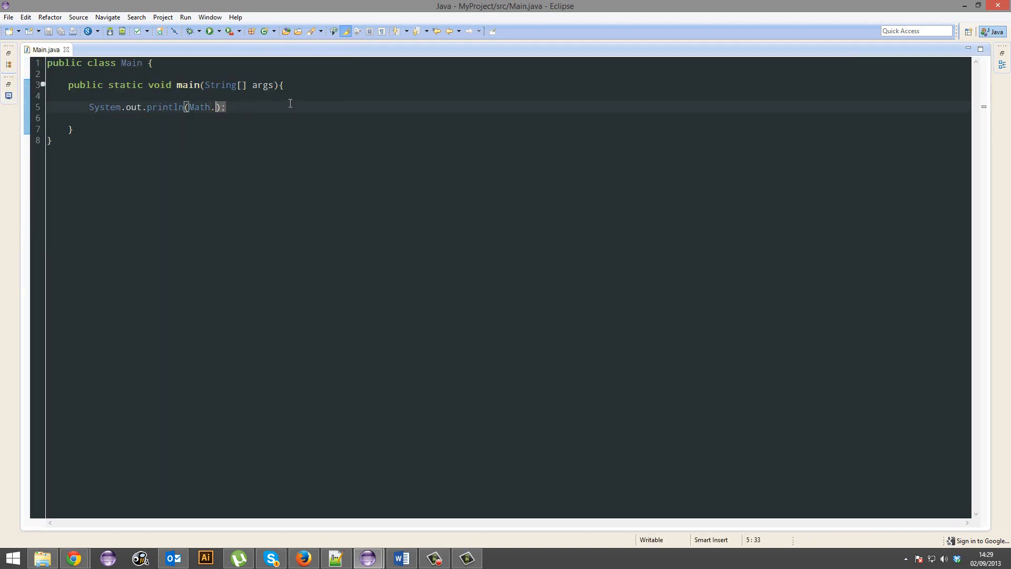
- Replace the floor call with Math.pow(2, 3) and run to print 2 to the power 3
{"action": "key", "text": "Backspace"}
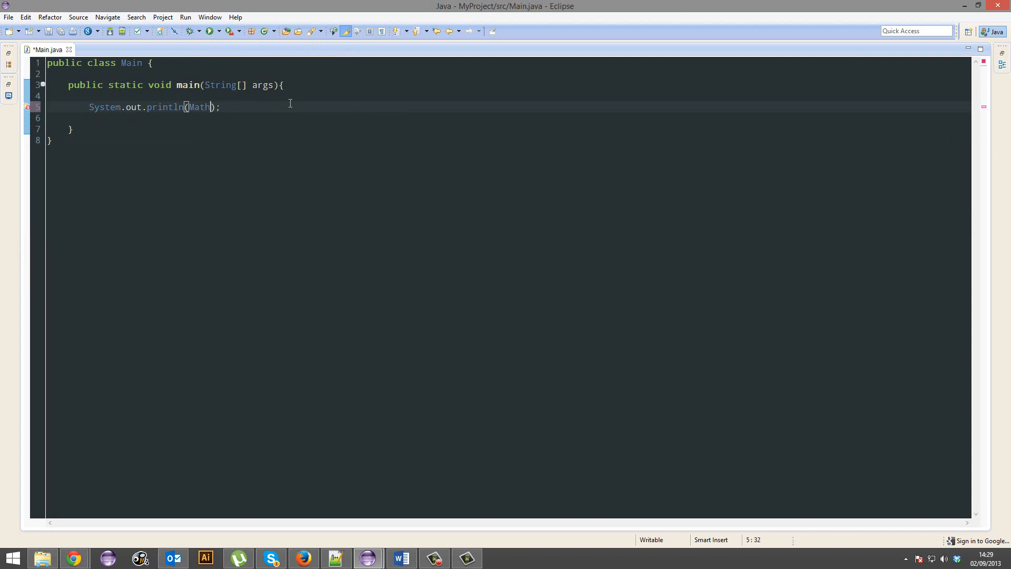
{"action": "type", "text": ".pow(a, b)"}
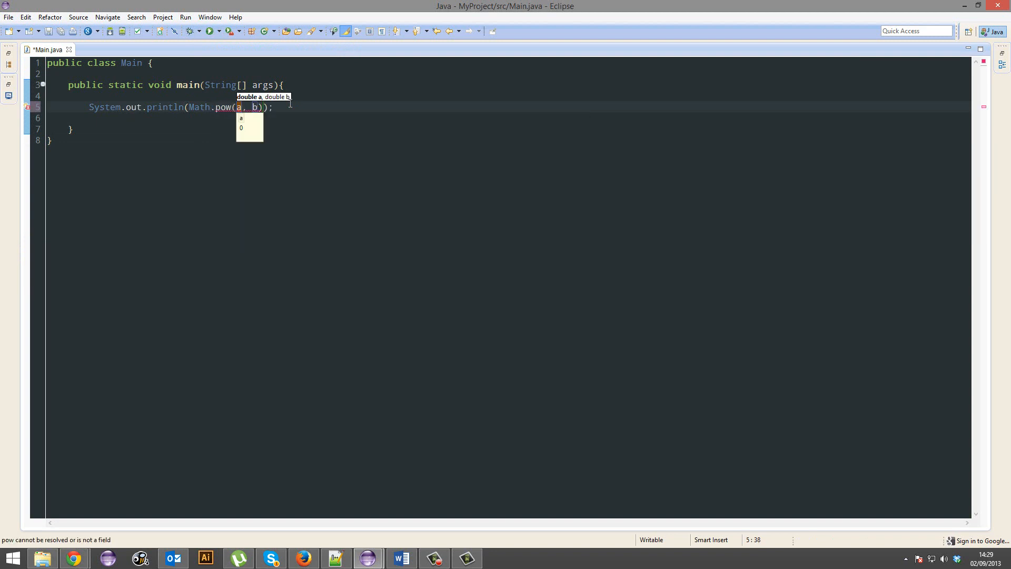
{"action": "type", "text": "2, 3"}
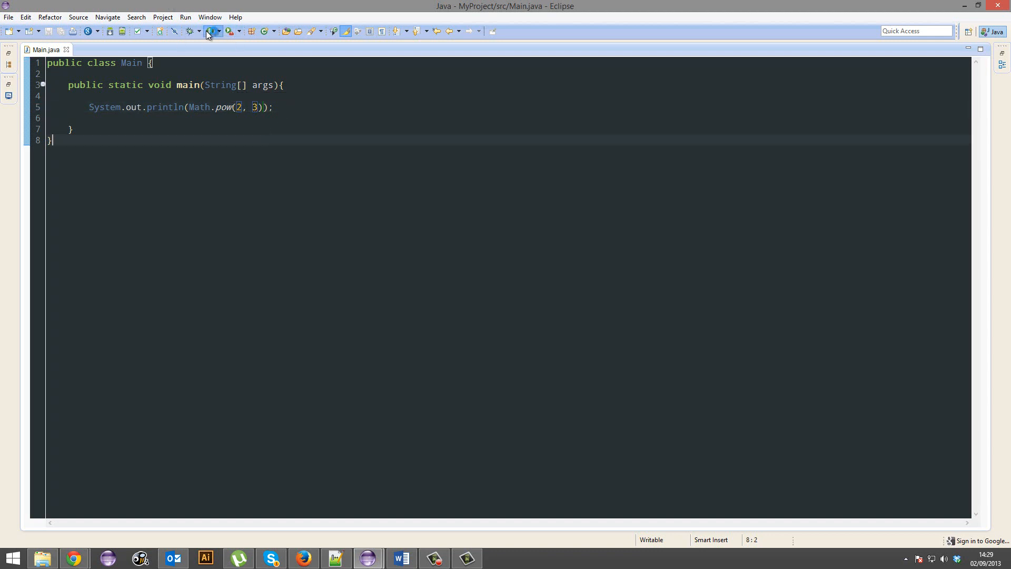
{"action": "left_click", "coordinate": [211, 30]}
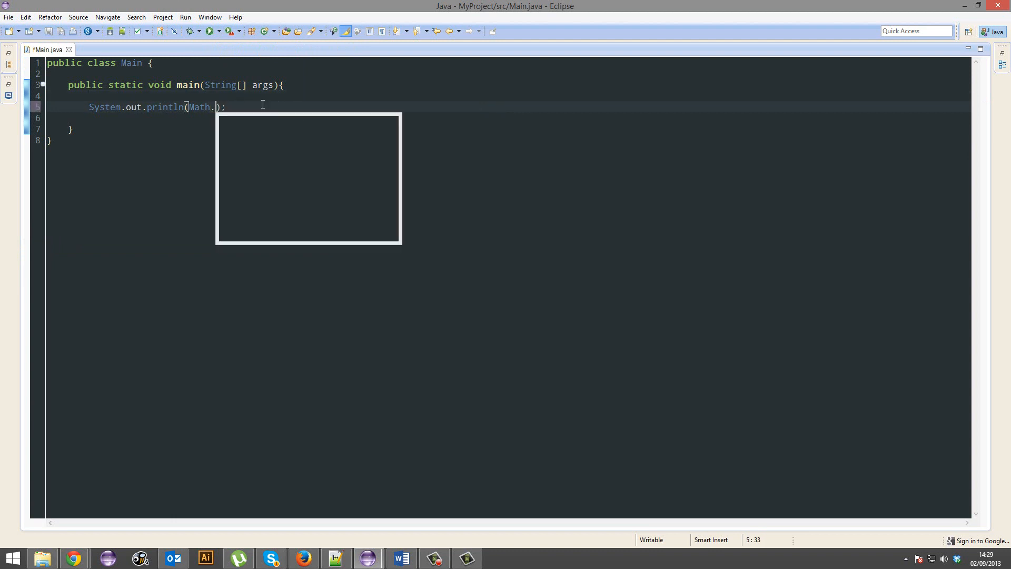
- Change the println argument to Math.random() and run the program
{"action": "type", "text": "random()"}
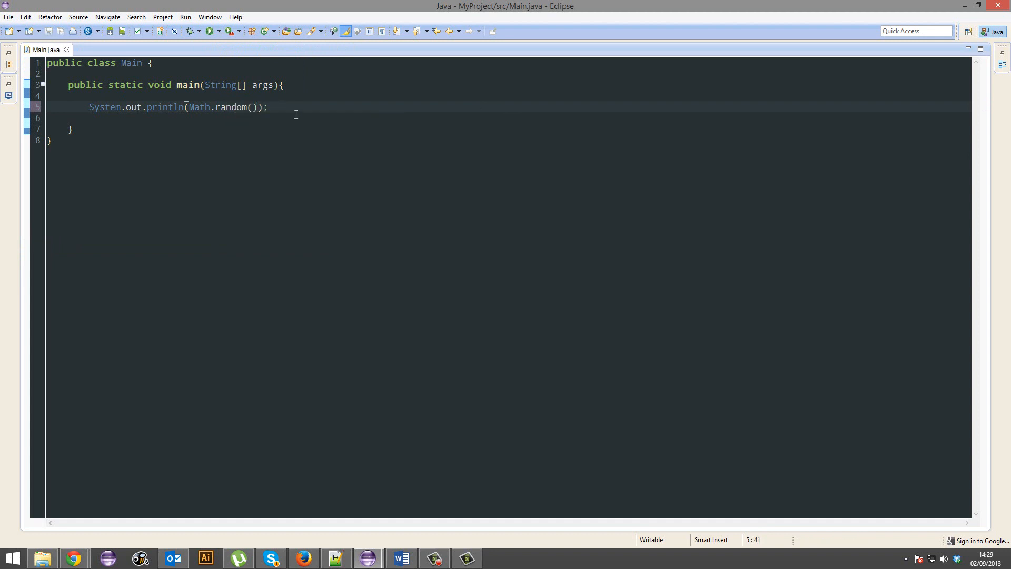
{"action": "left_click", "coordinate": [207, 30]}
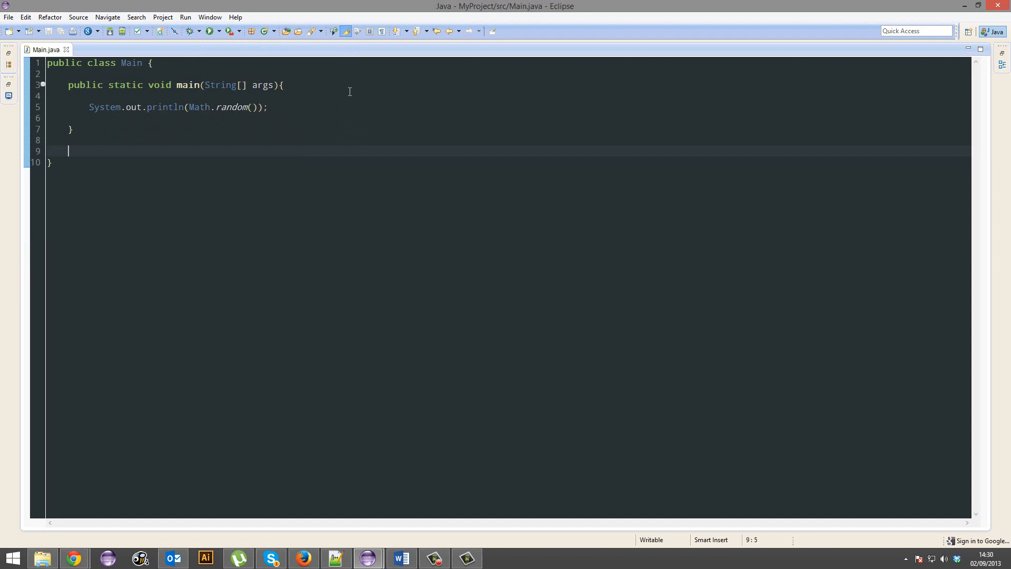
- Start a public static double random() method declaring double x = 0
{"action": "type", "text": "public sa"}
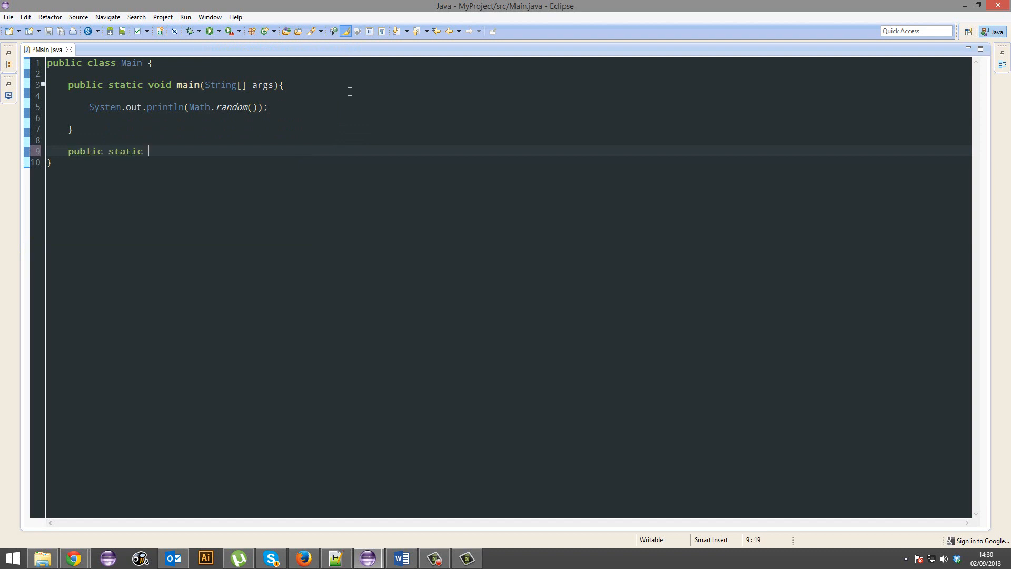
{"action": "type", "text": "double random(){"}
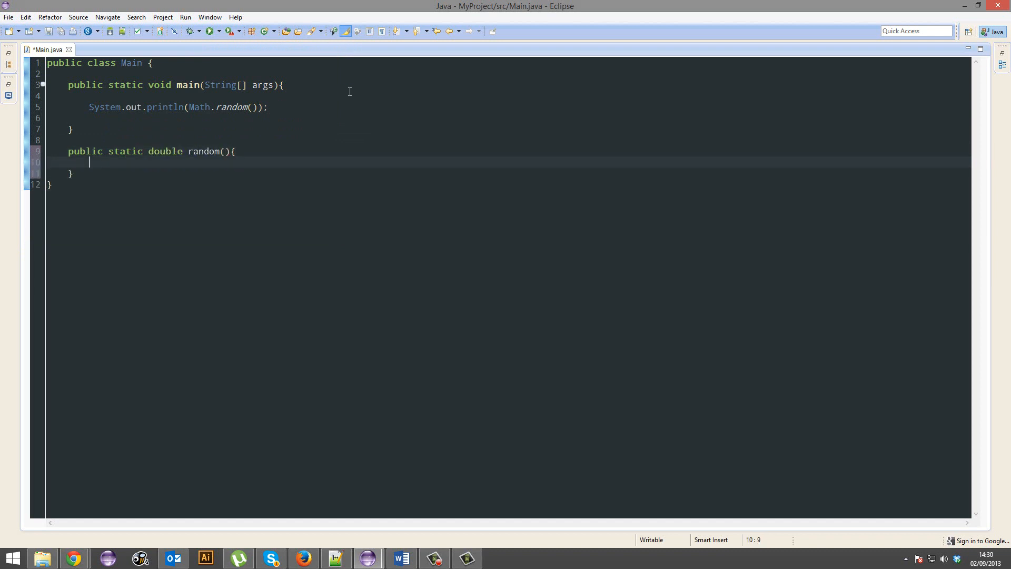
{"action": "type", "text": "double"}
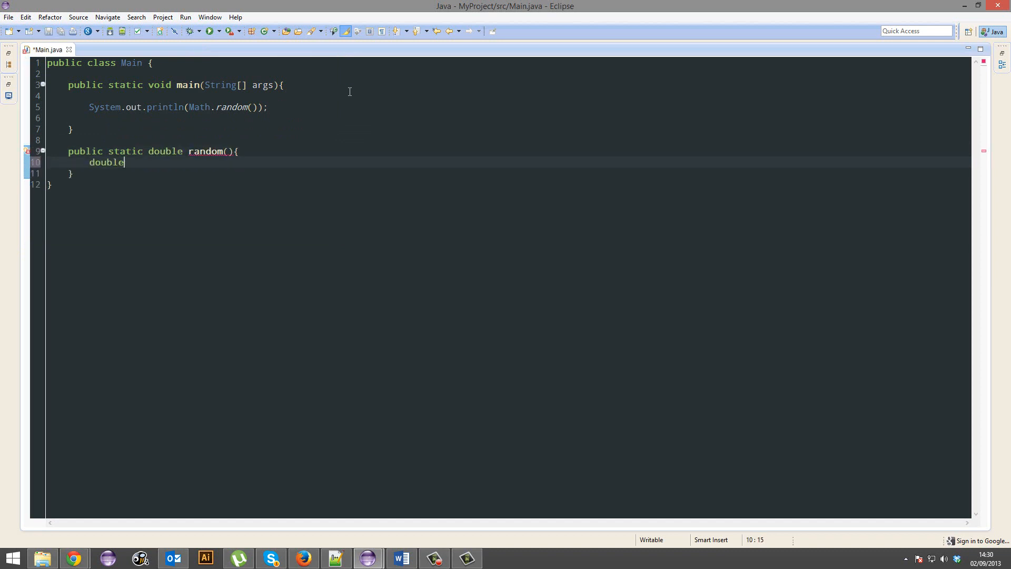
{"action": "type", "text": "x ="}
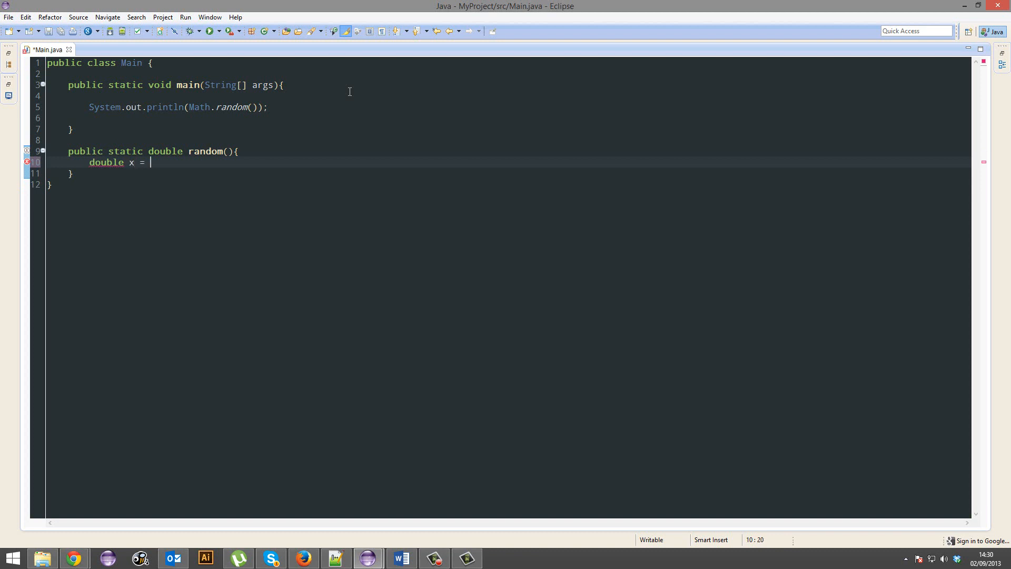
{"action": "type", "text": "0;"}
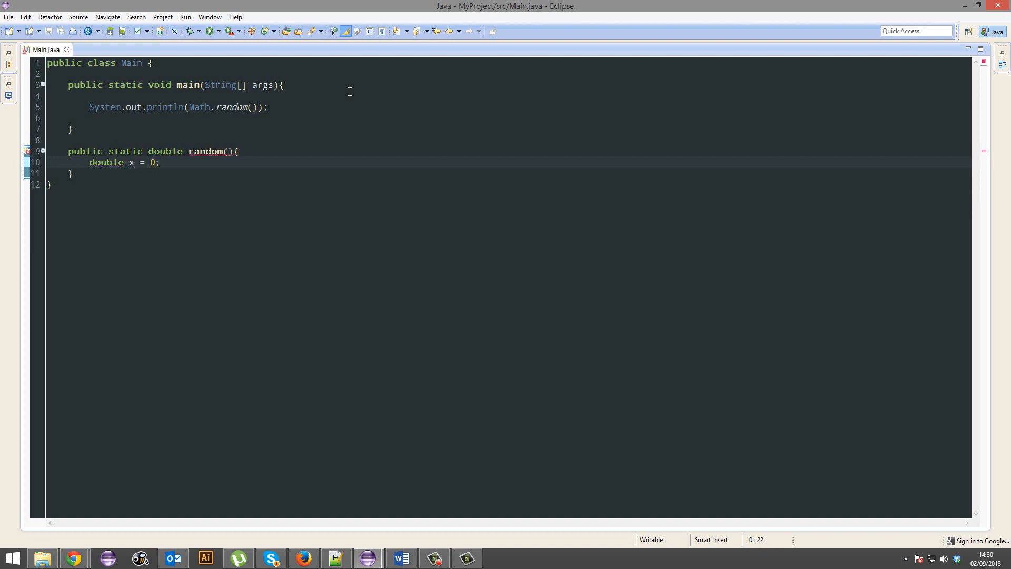
- Add a placeholder comment '// random stuffy thingy doohickey' and return x
{"action": "type", "text": "//"}
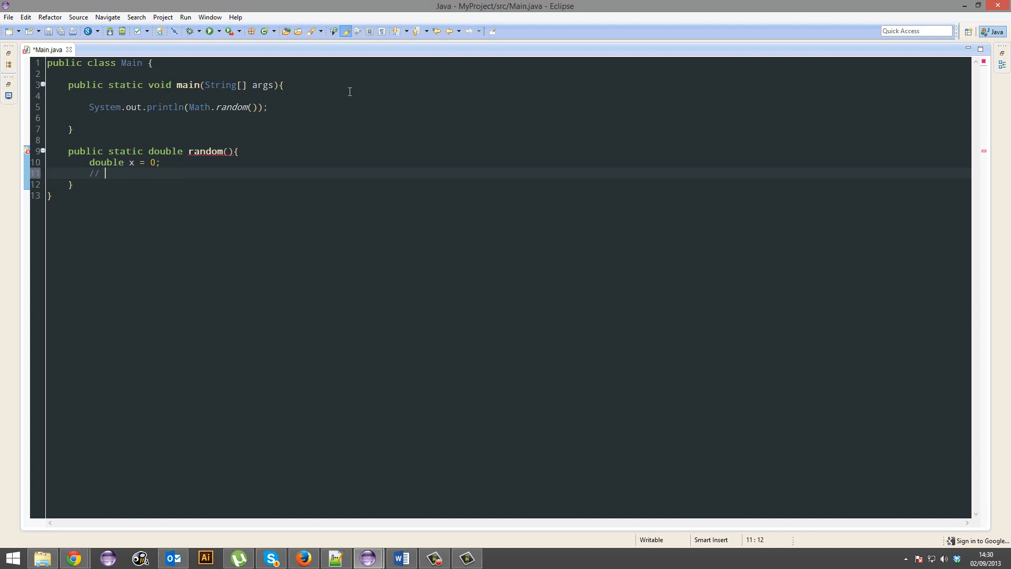
{"action": "type", "text": "random code generati"}
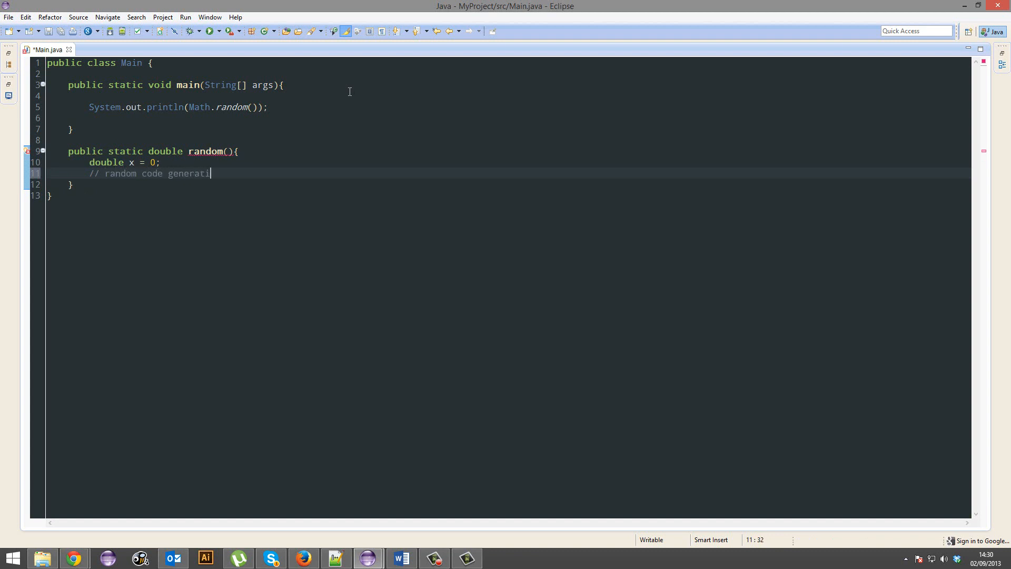
{"action": "type", "text": "stuffy thingy do"}
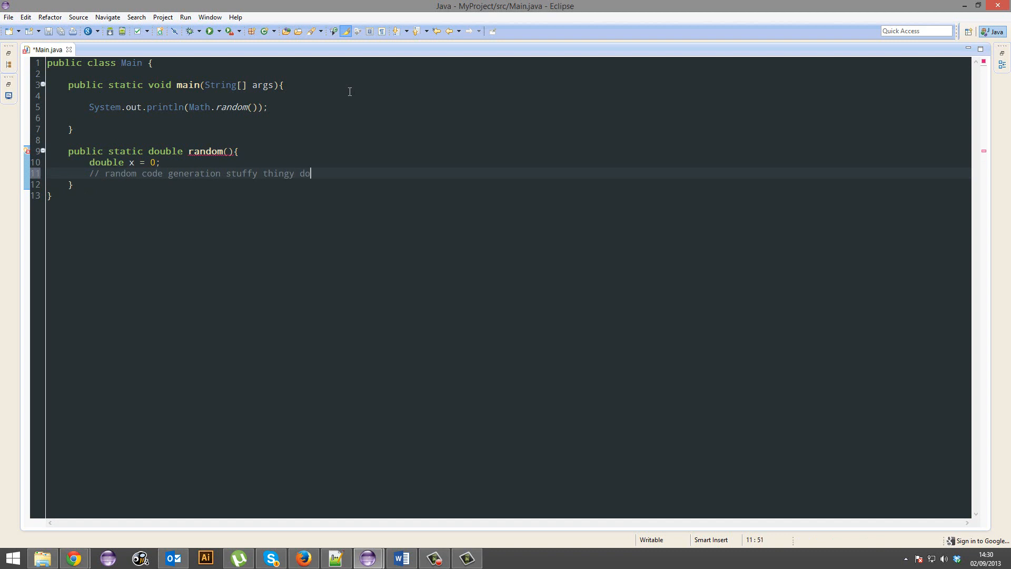
{"action": "type", "text": "ohickey"}
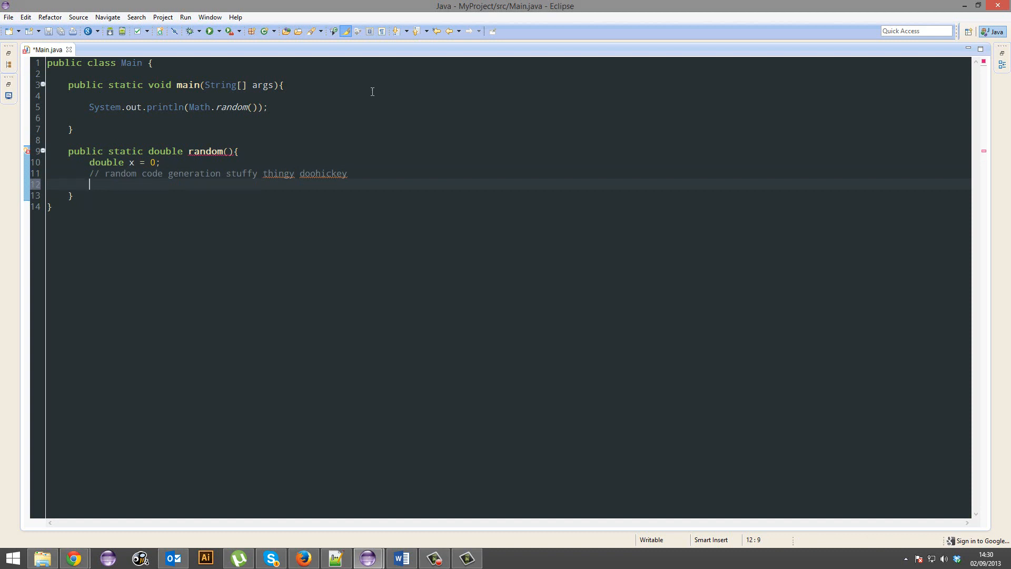
{"action": "type", "text": "return"}
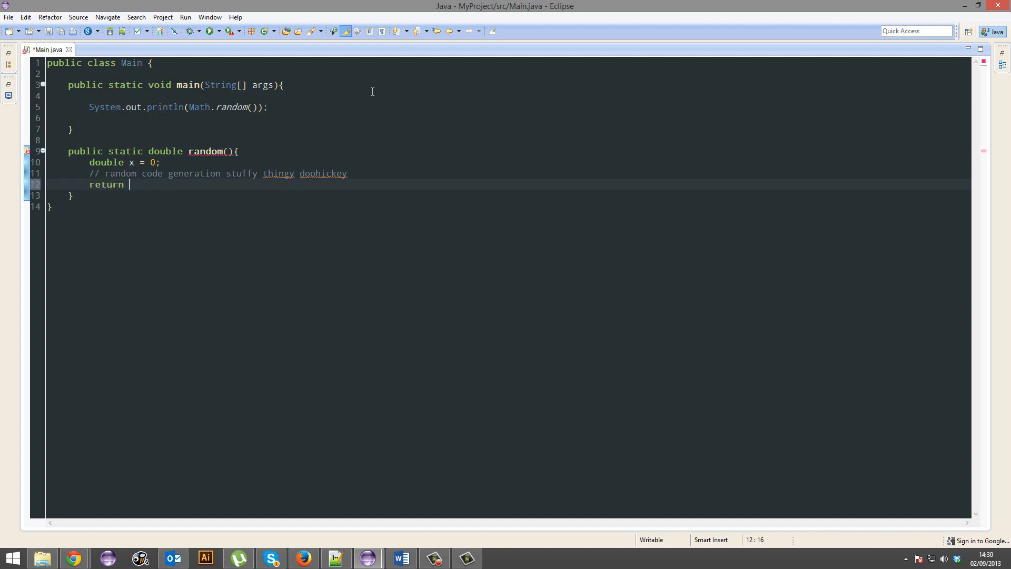
{"action": "type", "text": "x;"}
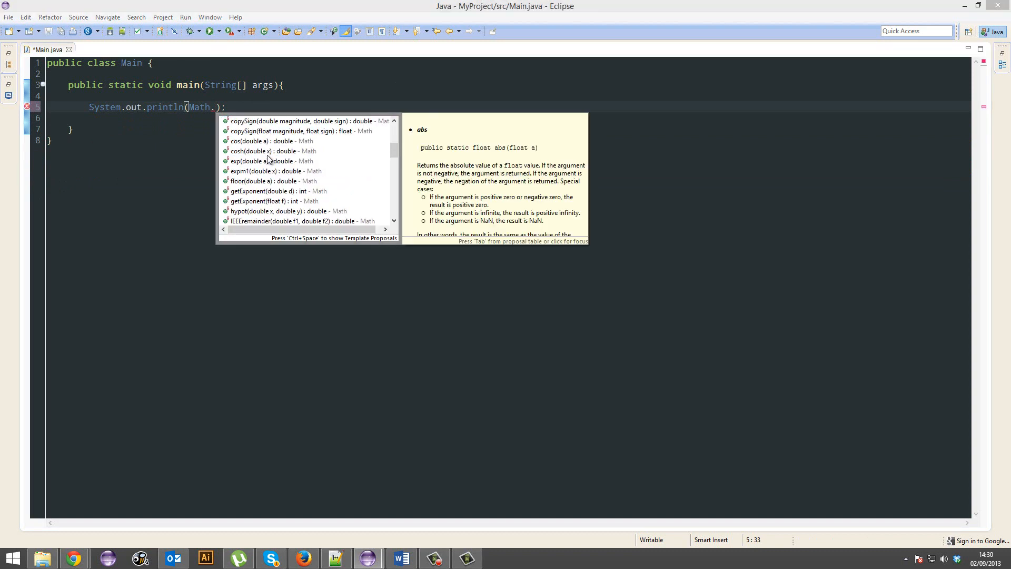
- Browse the content-assist list of Math methods, then dismiss it
{"action": "scroll", "scroll_direction": "down", "scroll_amount": 3}
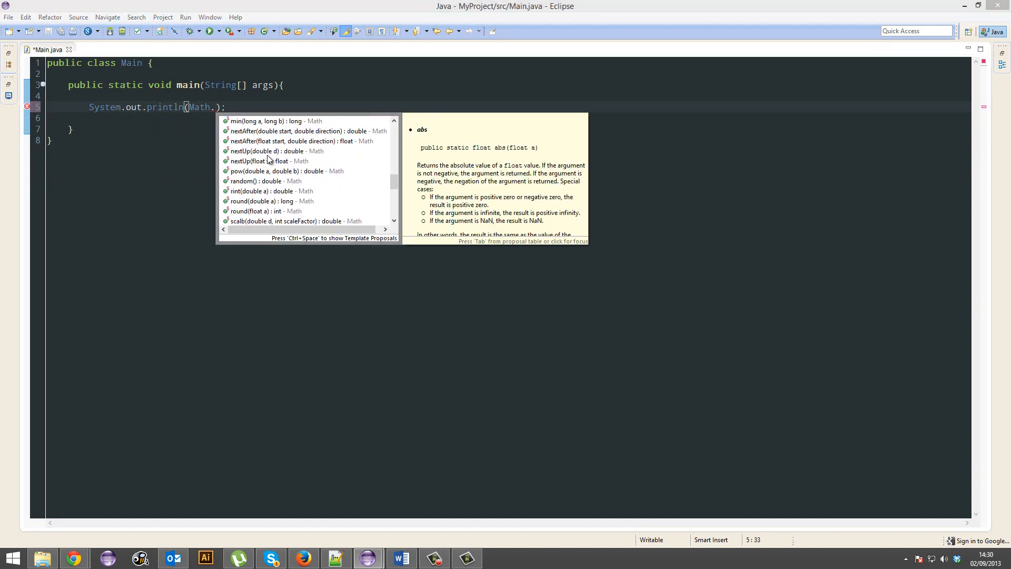
{"action": "mouse_move", "coordinate": [303, 141]}
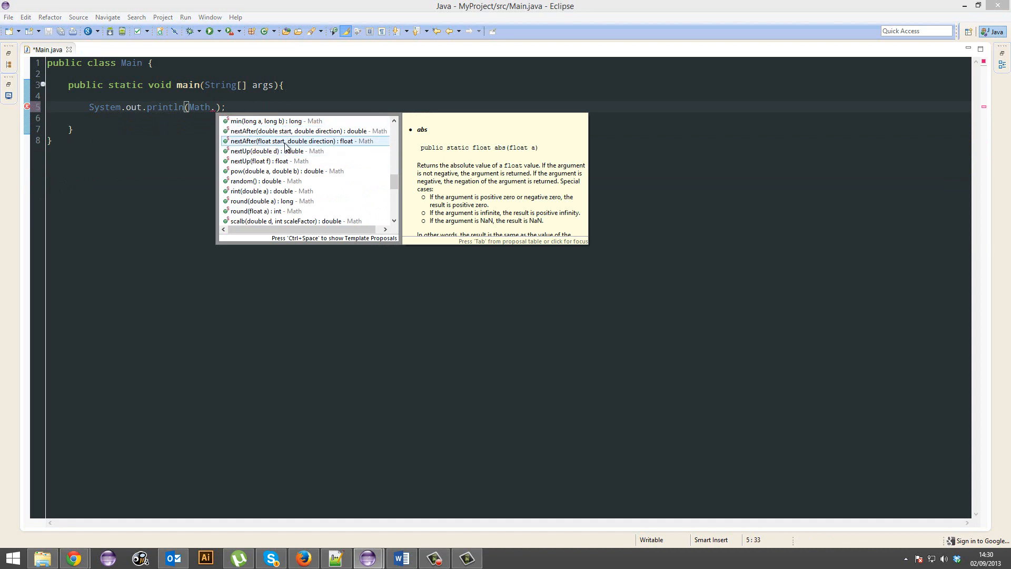
{"action": "scroll", "scroll_direction": "down", "scroll_amount": 3}
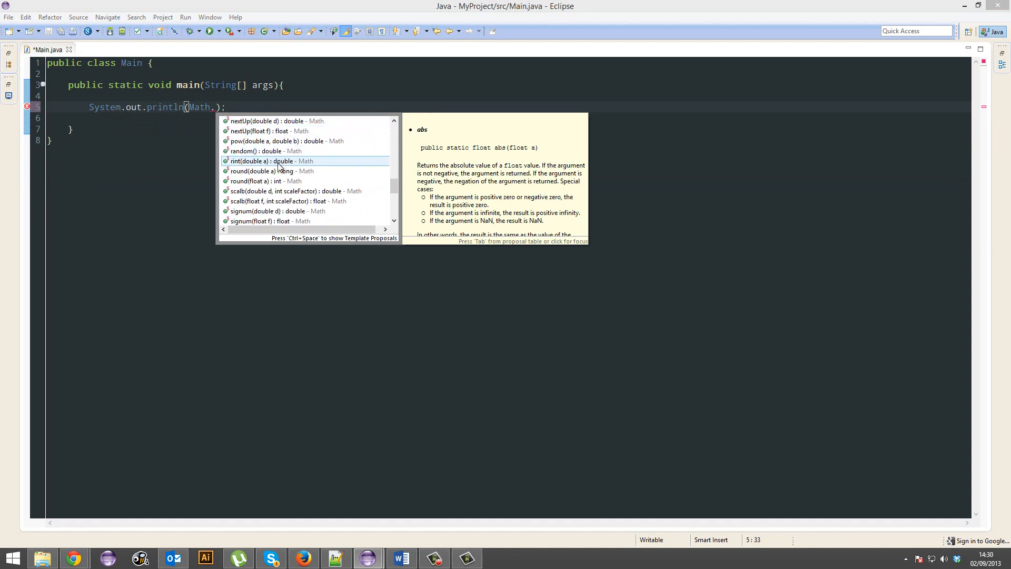
{"action": "left_click", "coordinate": [271, 171]}
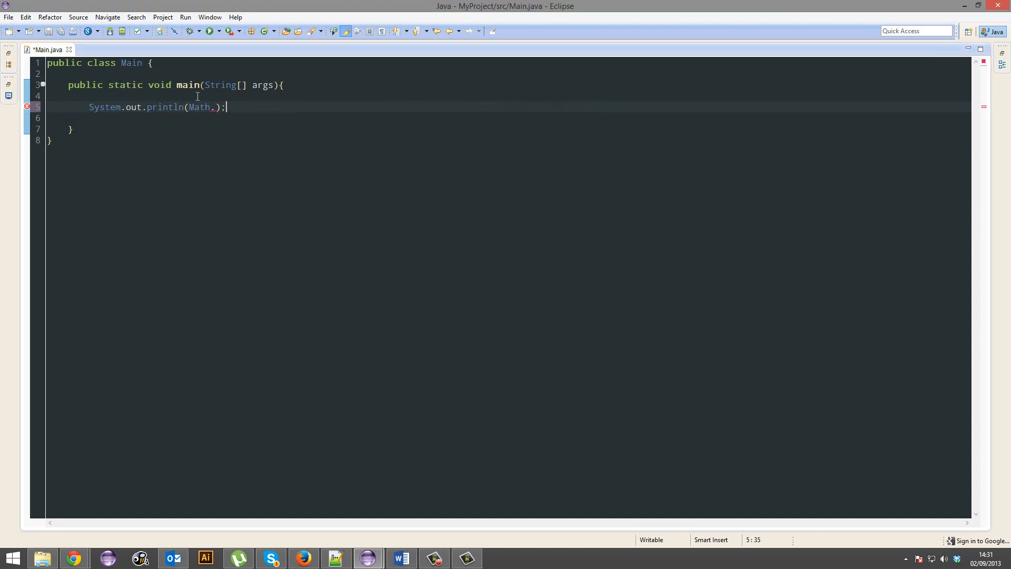
- Remove Math. leaving System.out.println() empty and save Main.java
{"action": "key", "text": "BackSpace"}
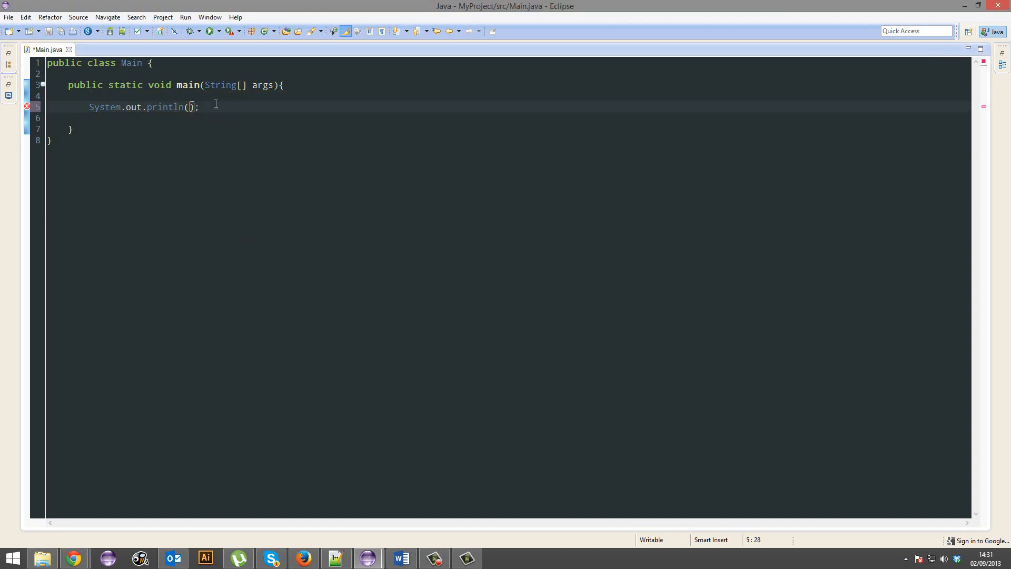
{"action": "key", "text": "ctrl+s"}
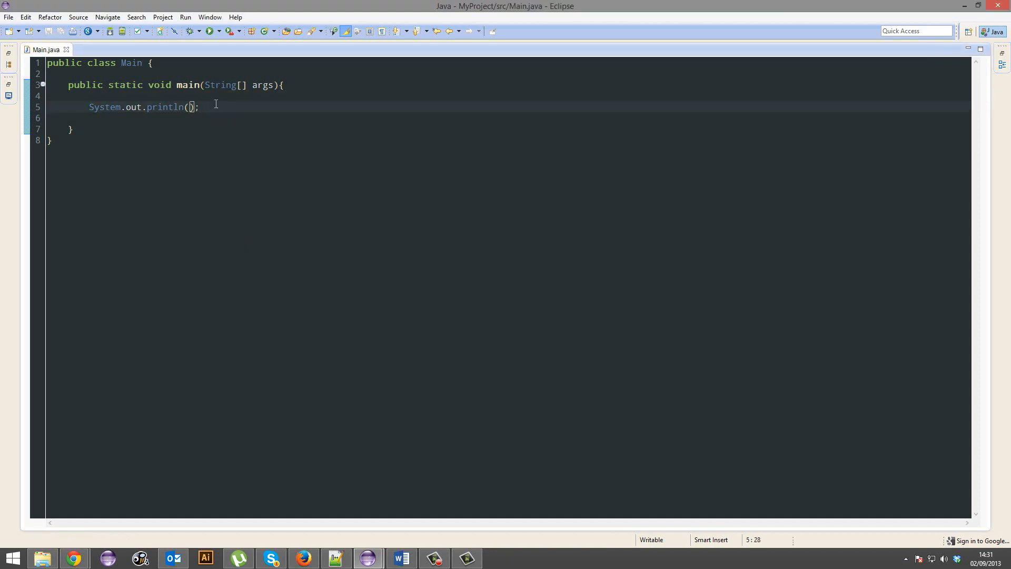